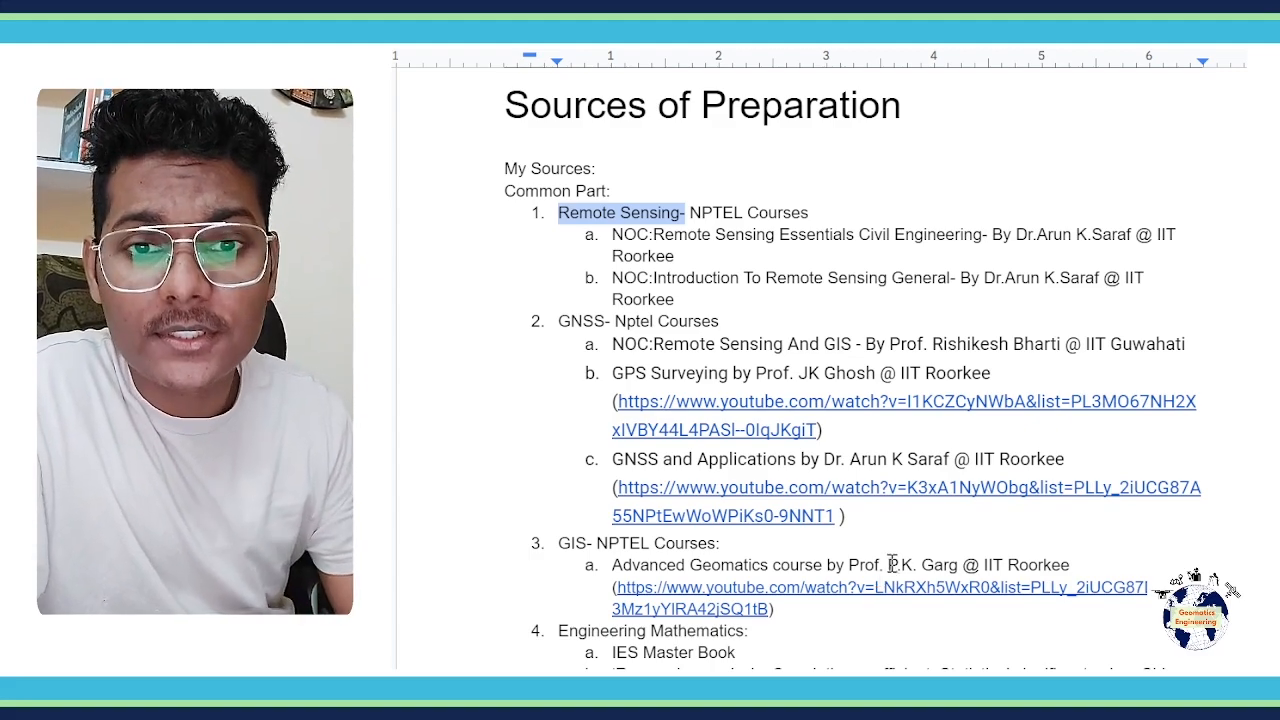
mouse_move(716, 228)
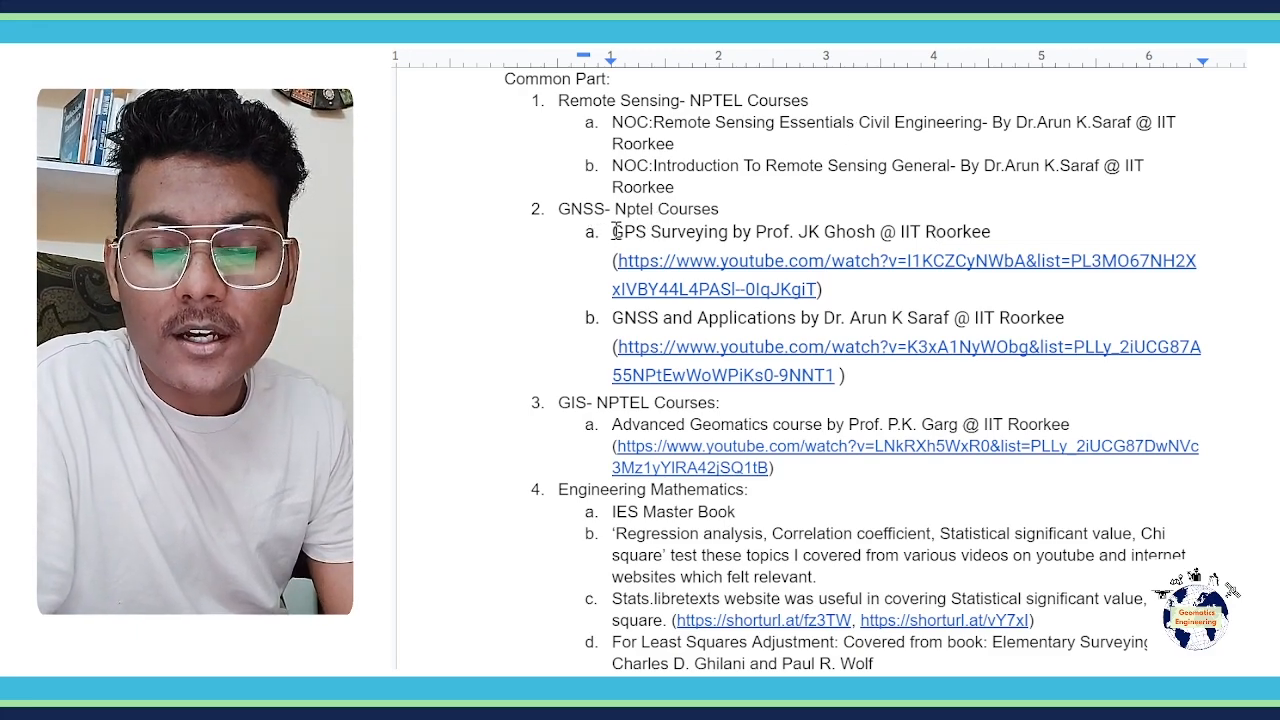
Highlight the whole GPS Surveying course line under GNSS for removal
drag(612, 232, 756, 232)
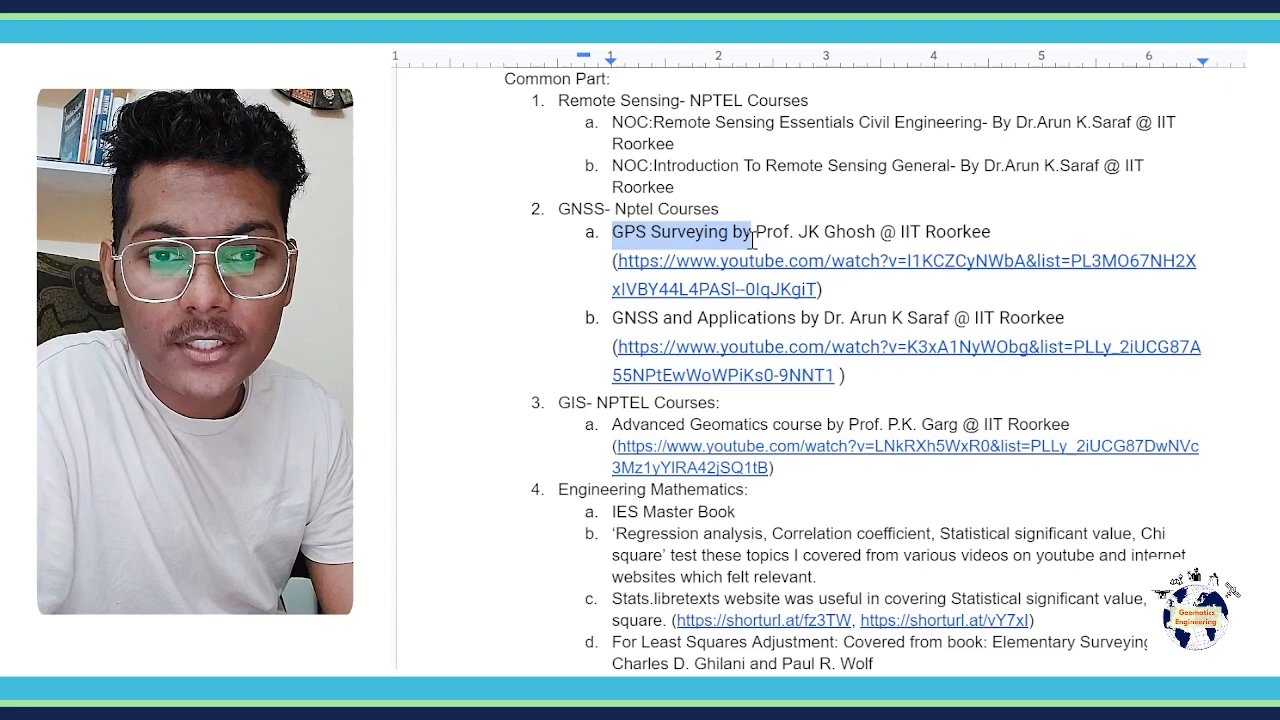
drag(752, 232, 900, 232)
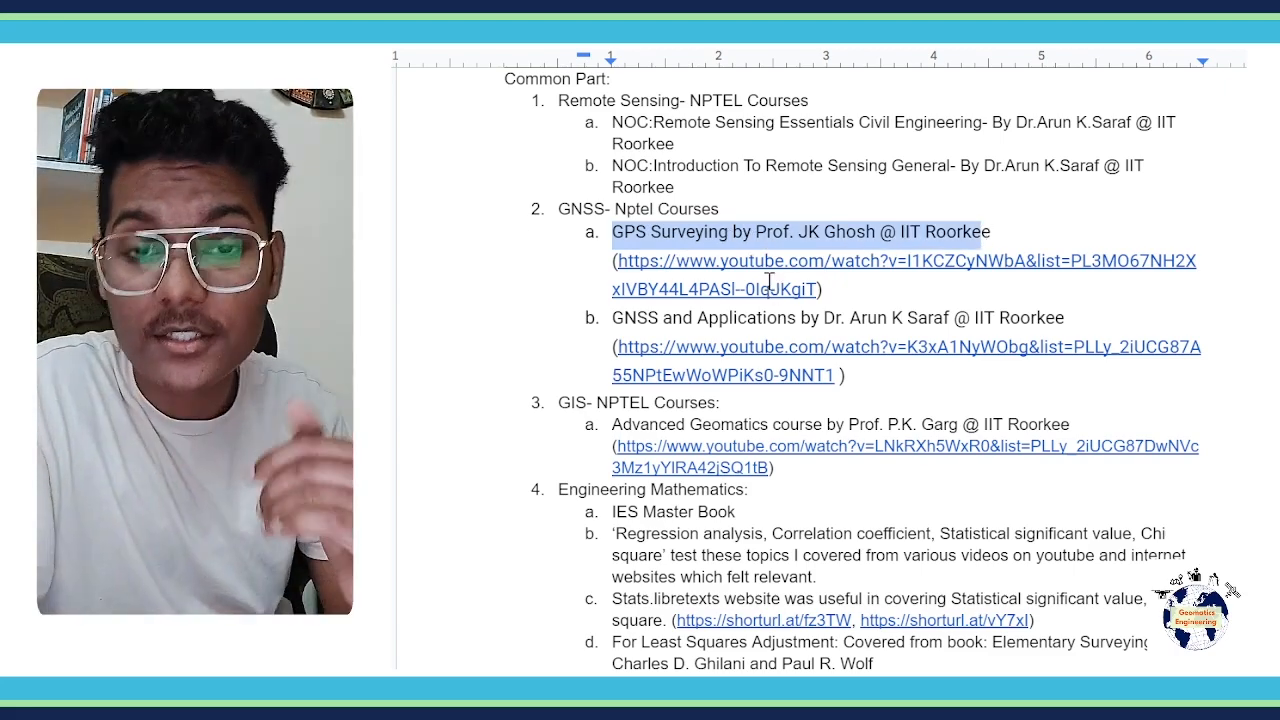
mouse_move(872, 262)
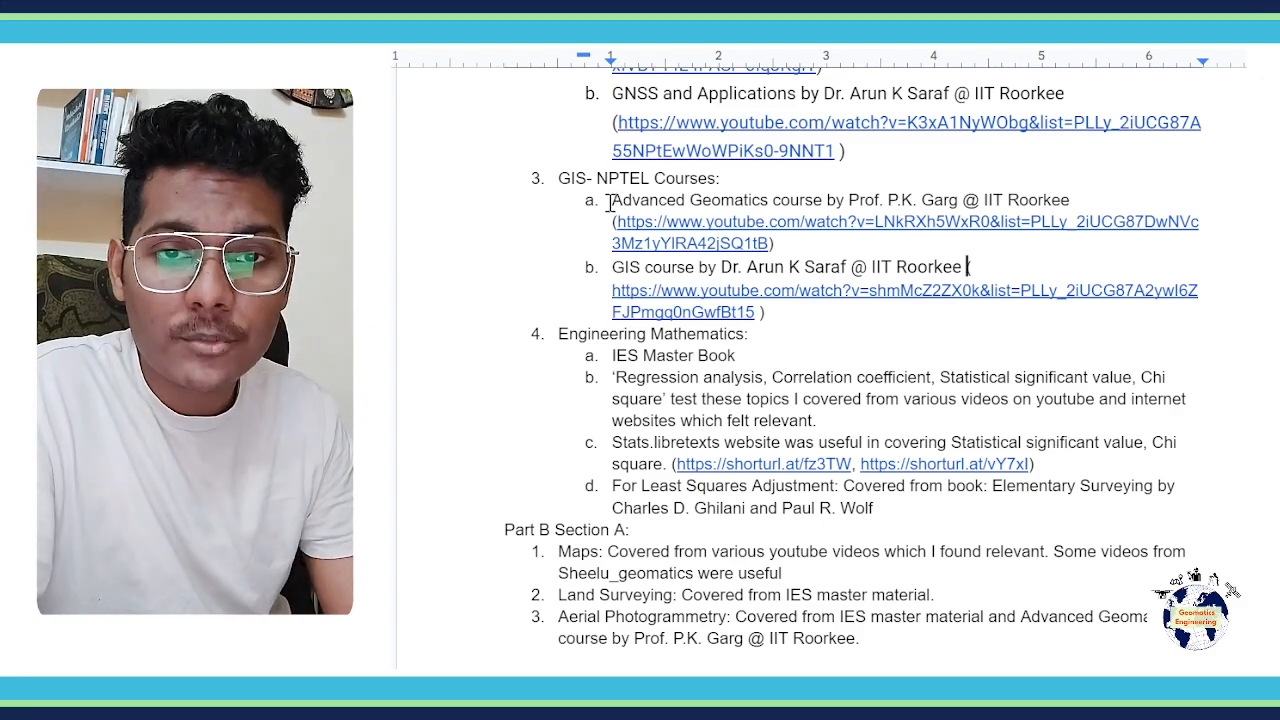
Select the course title line before switching to the syllabus PDF
drag(612, 200, 976, 200)
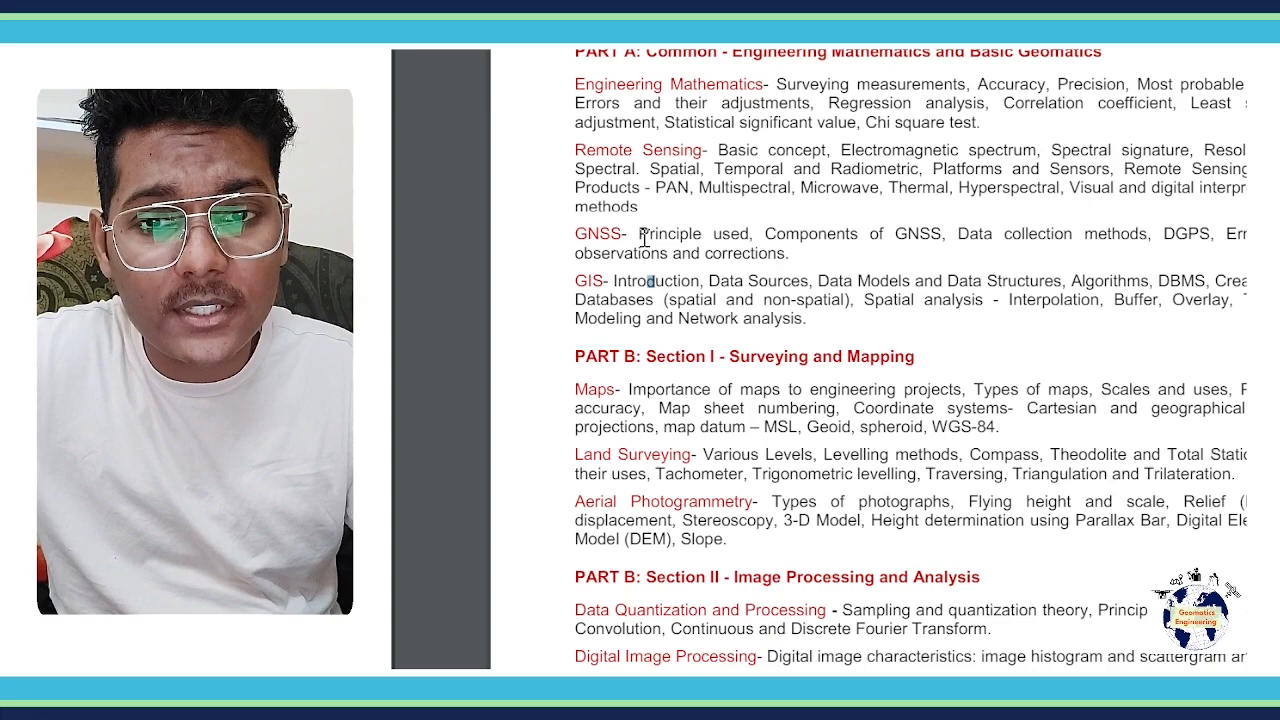
Select the Saraf GIS course link to wrap it in parentheses
drag(630, 234, 790, 252)
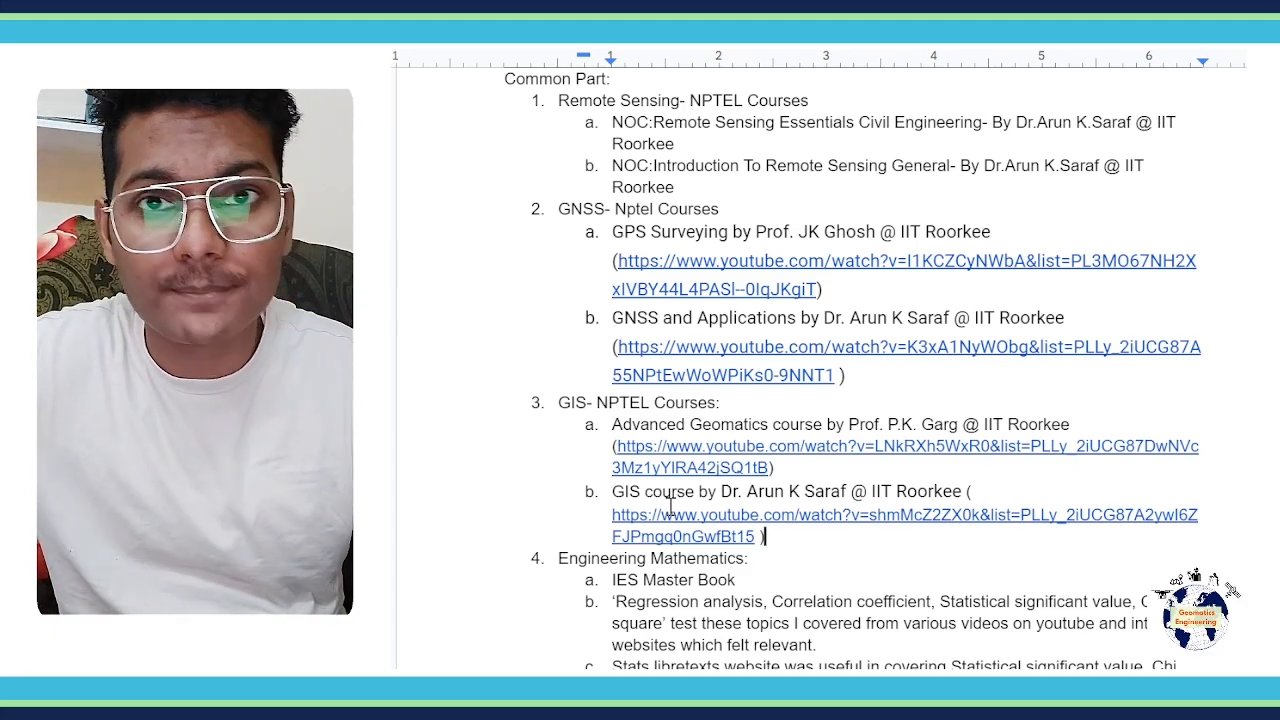
scroll(down, 3)
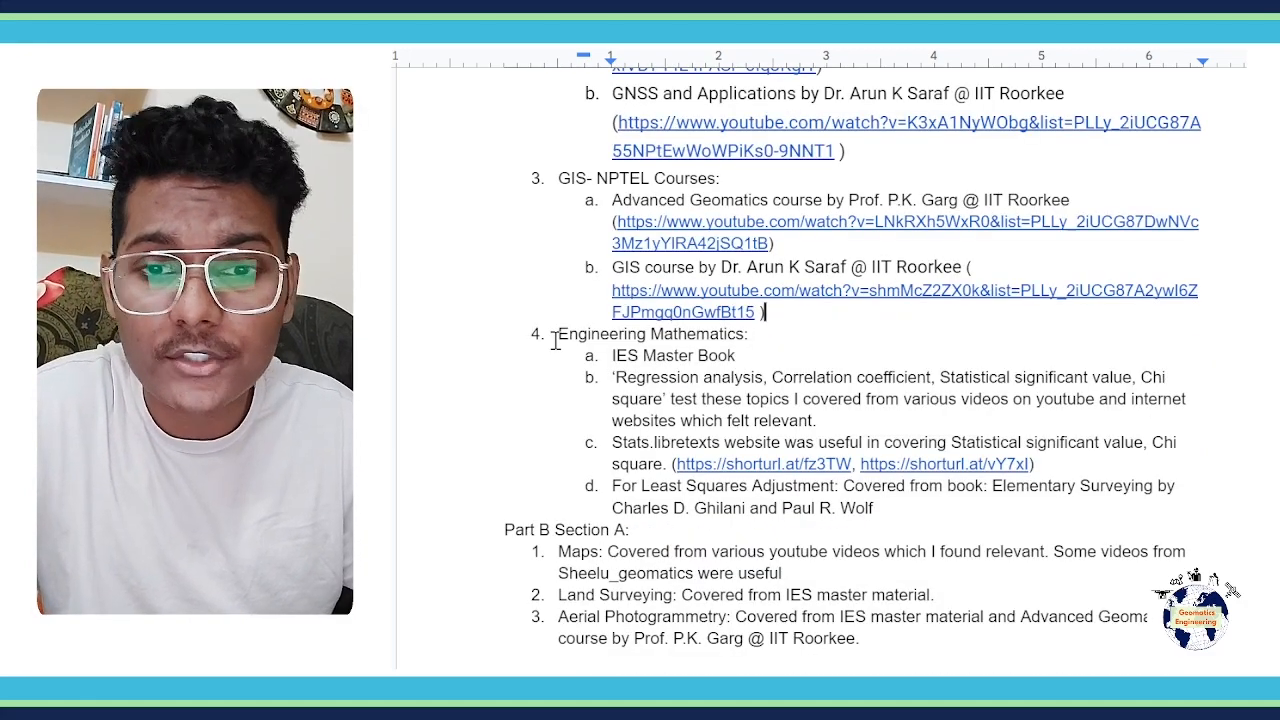
double_click(638, 334)
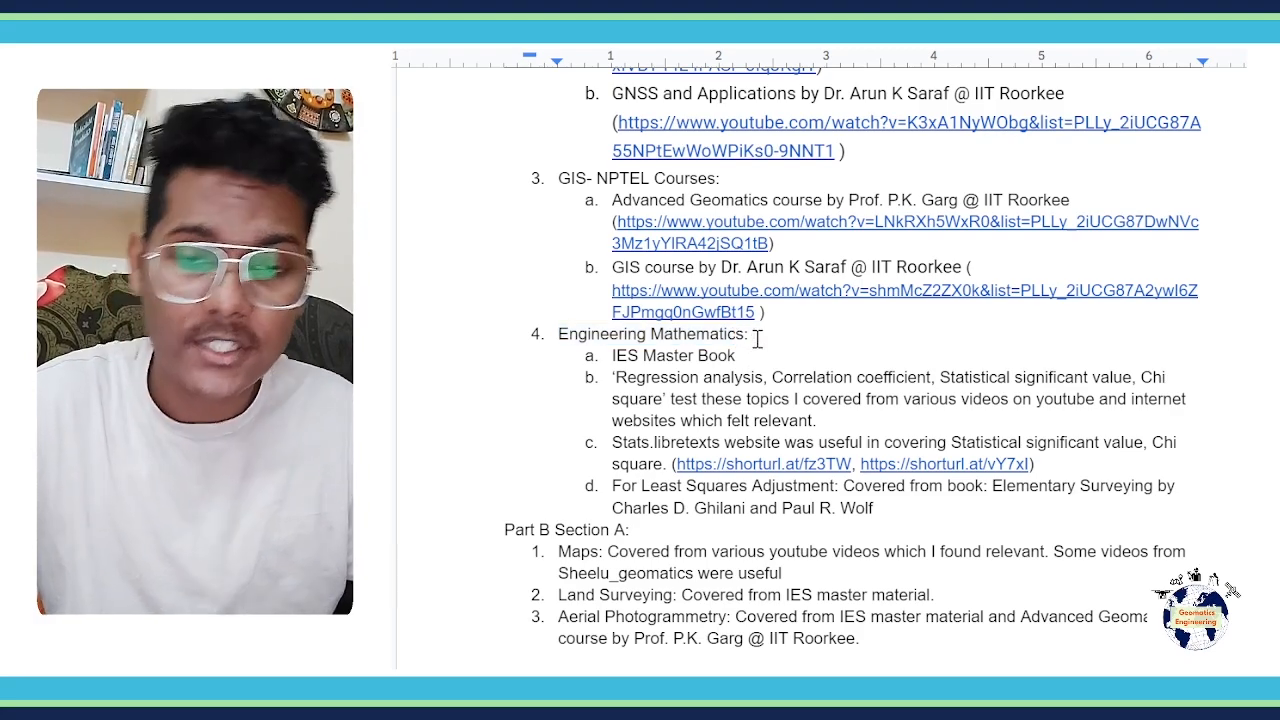
mouse_move(748, 362)
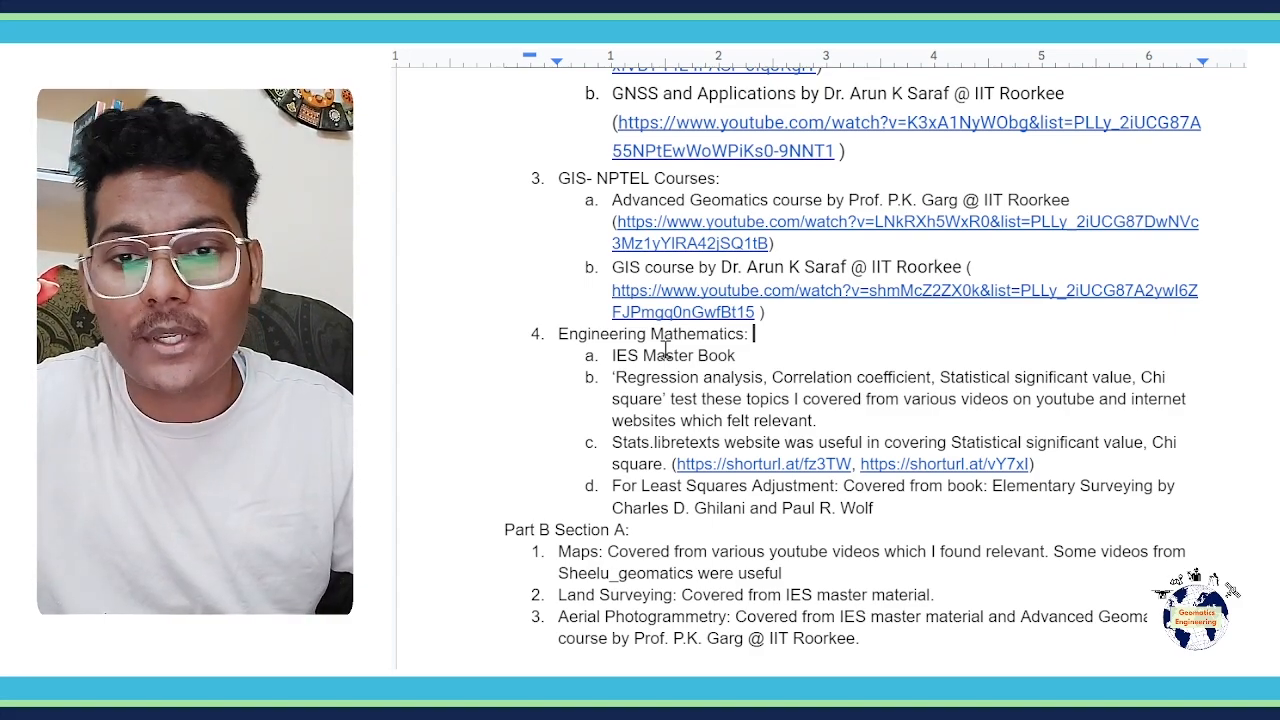
scroll(down, 3)
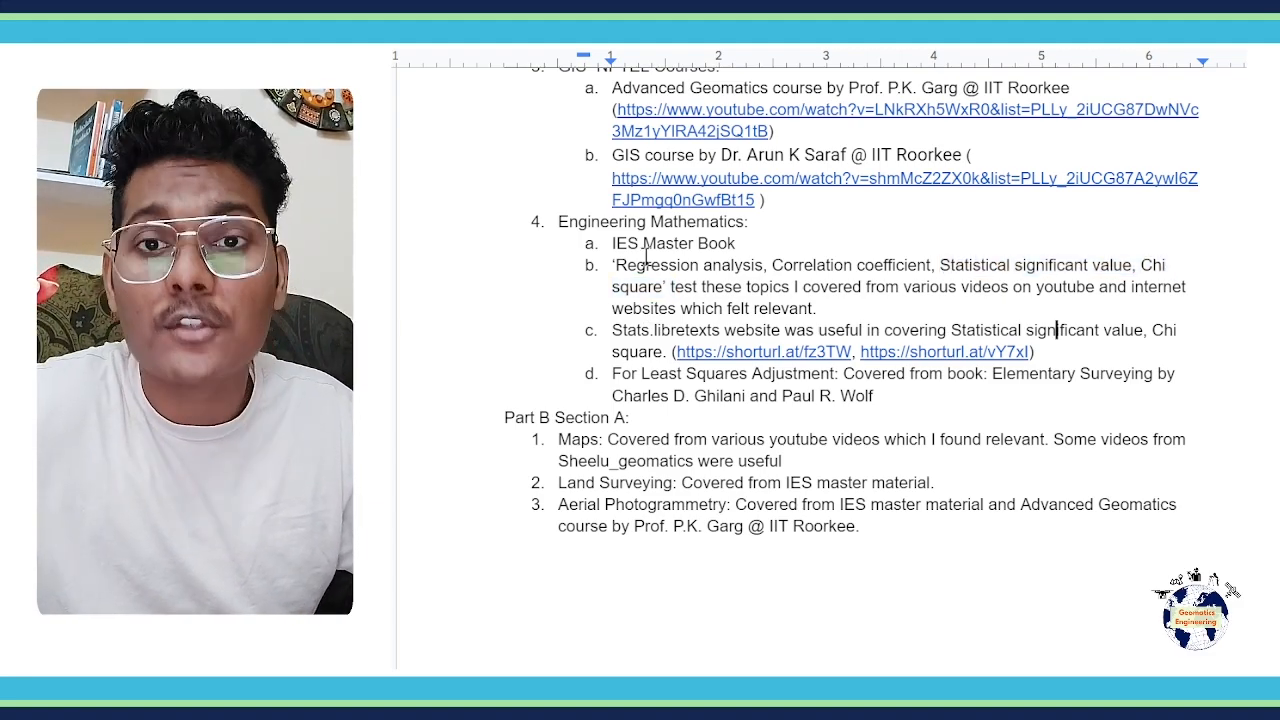
mouse_move(776, 352)
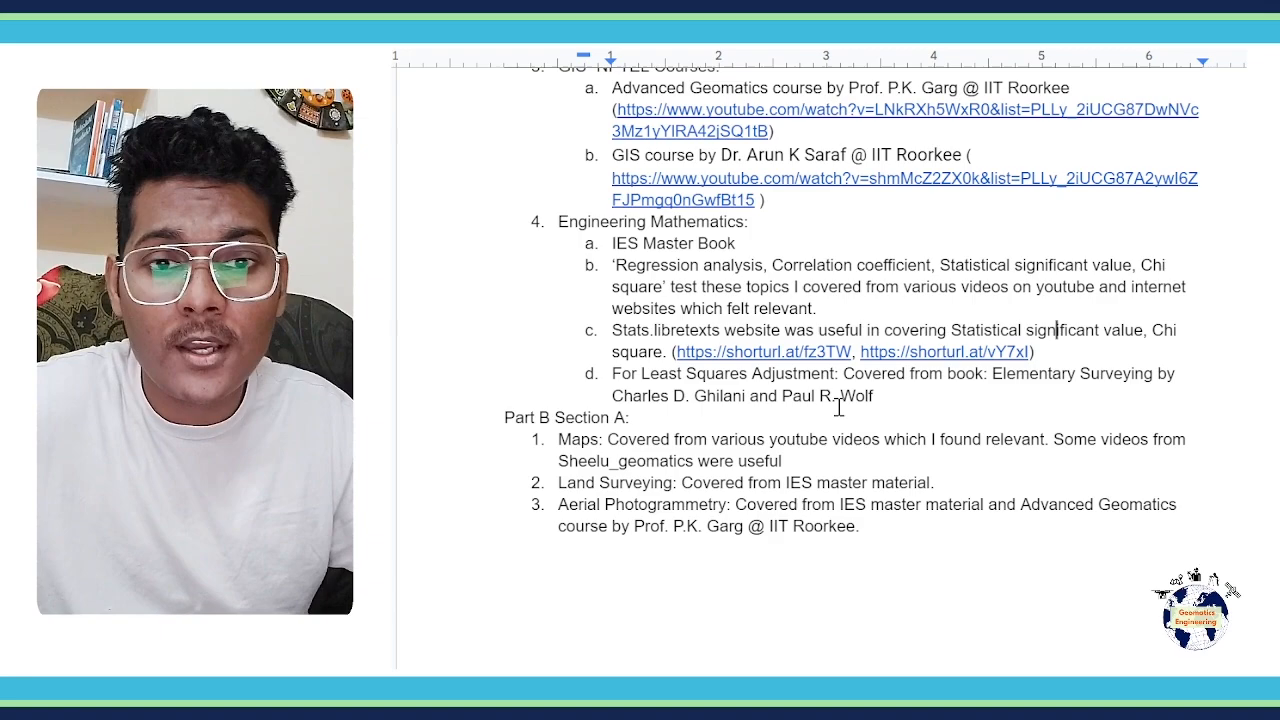
drag(820, 396, 872, 396)
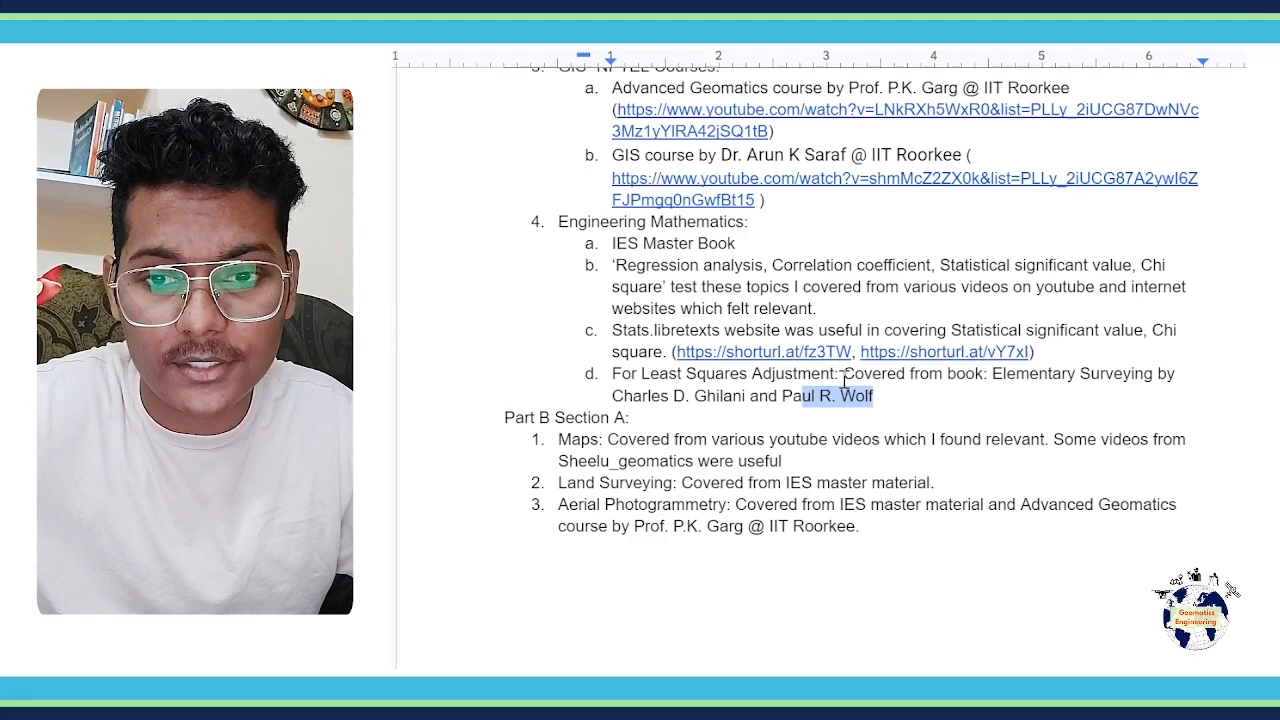
scroll(down, 3)
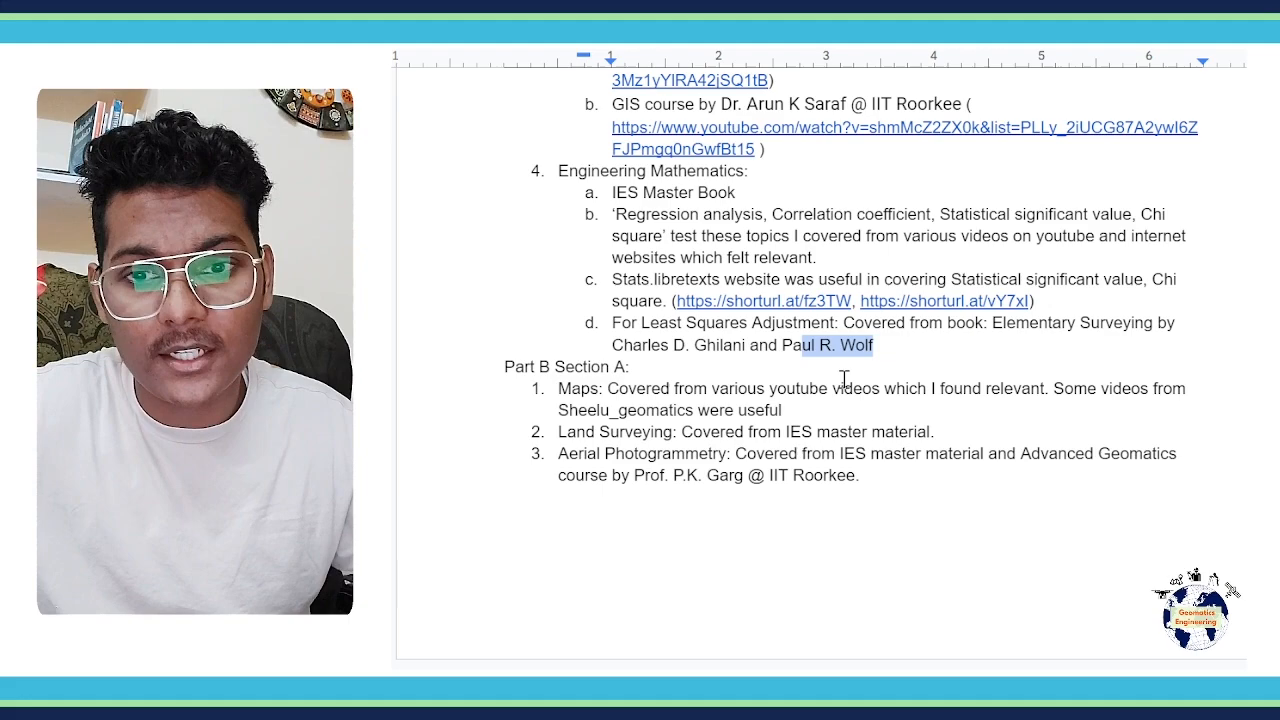
double_click(576, 388)
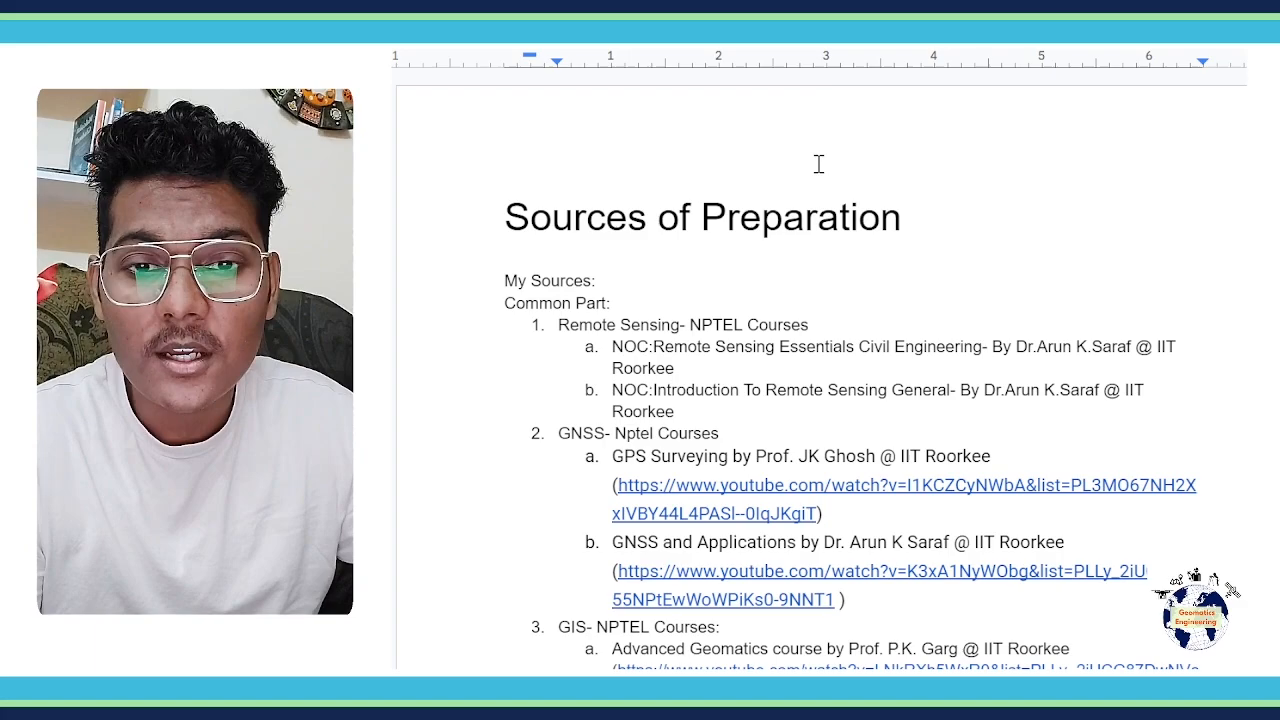
scroll(down, 3)
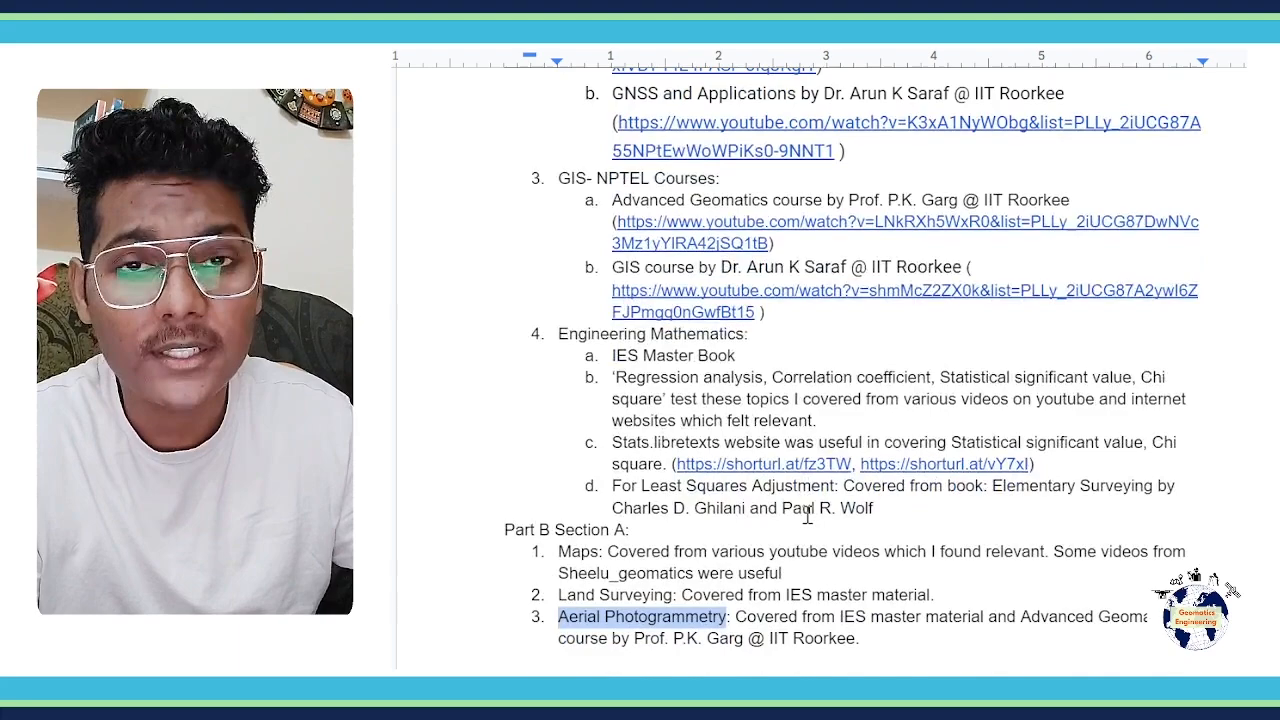
scroll(down, 3)
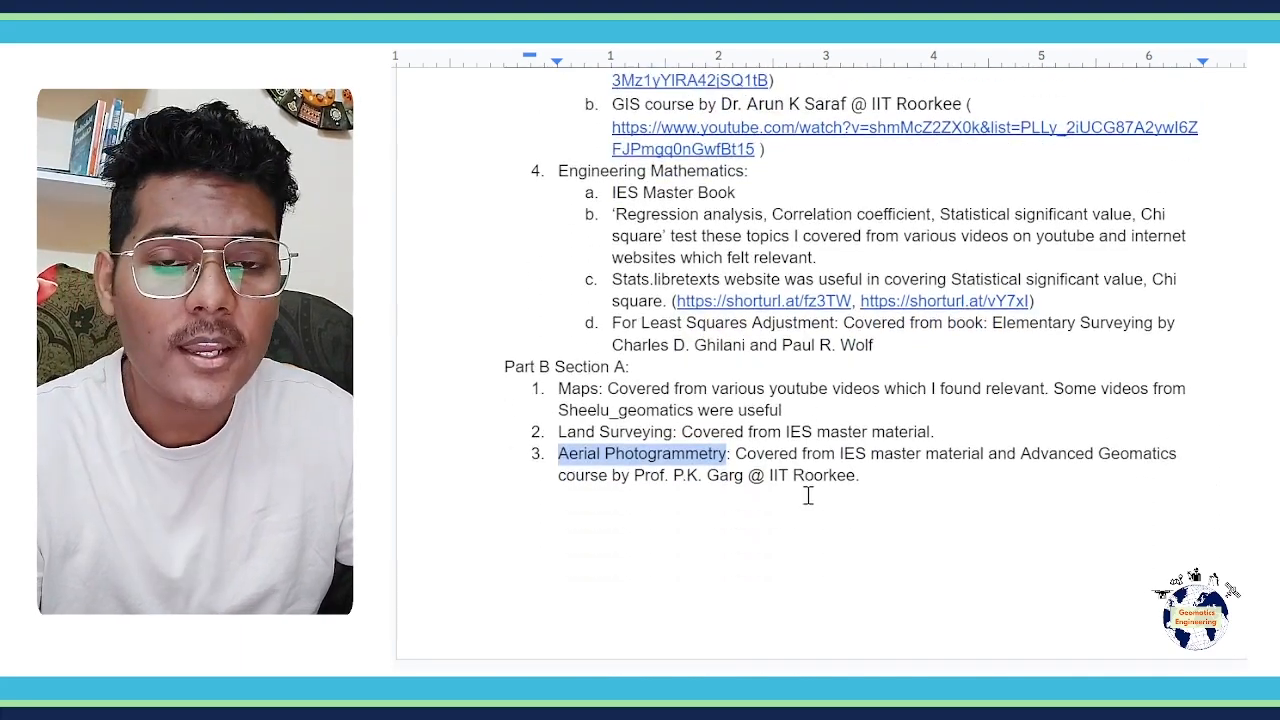